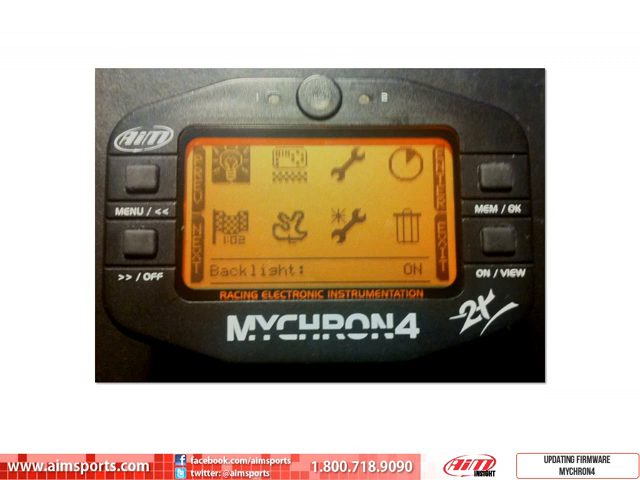
Step through the MyChron4 main menu to the Control Panel wrench icon and enter it with MEM/OK
{"action": "left_click", "coordinate": [140, 185]}
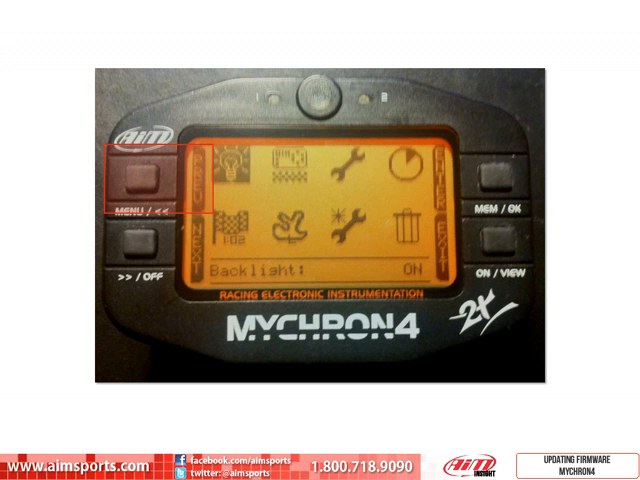
{"action": "left_click", "coordinate": [128, 182]}
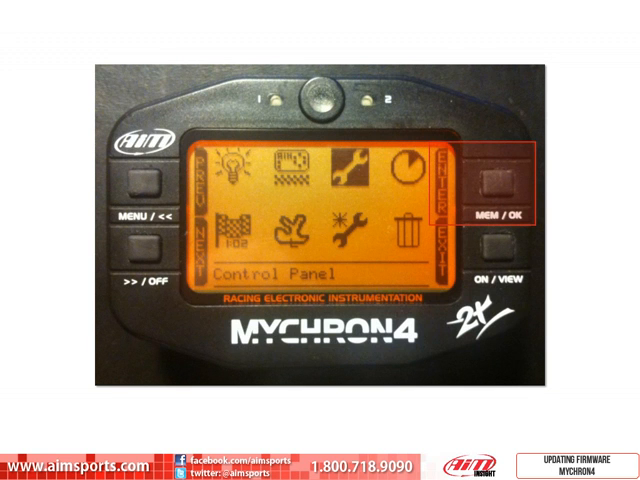
{"action": "left_click", "coordinate": [500, 185]}
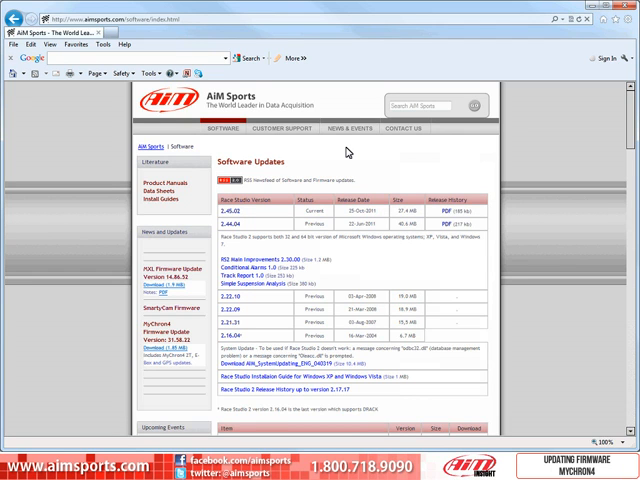
{"action": "mouse_move", "coordinate": [565, 140]}
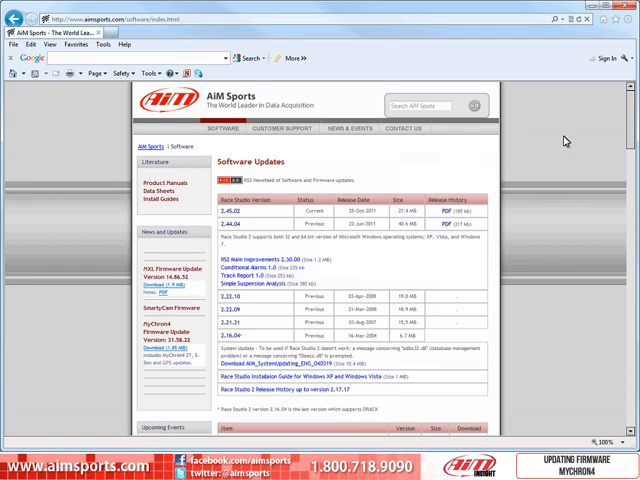
Scroll the Software Updates page down to the Firmware Updates table showing MyChron4 current version 31.58.26
{"action": "scroll", "scroll_direction": "down", "scroll_amount": 3}
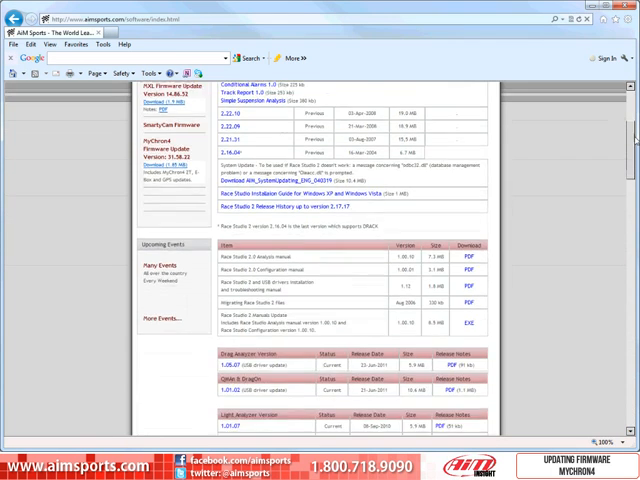
{"action": "scroll", "scroll_direction": "down", "scroll_amount": 3}
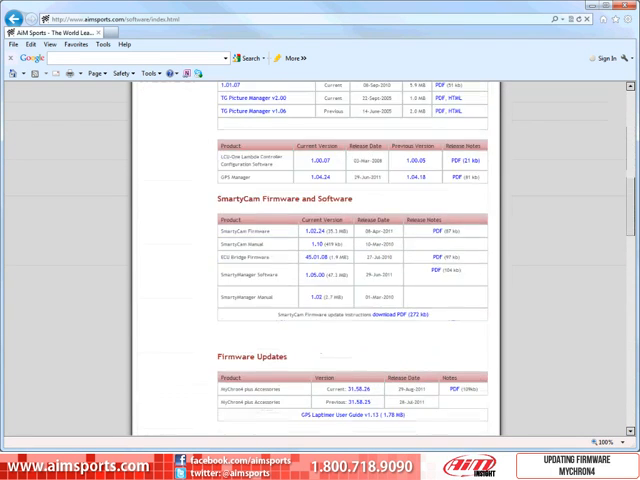
{"action": "scroll", "scroll_direction": "down", "scroll_amount": 3}
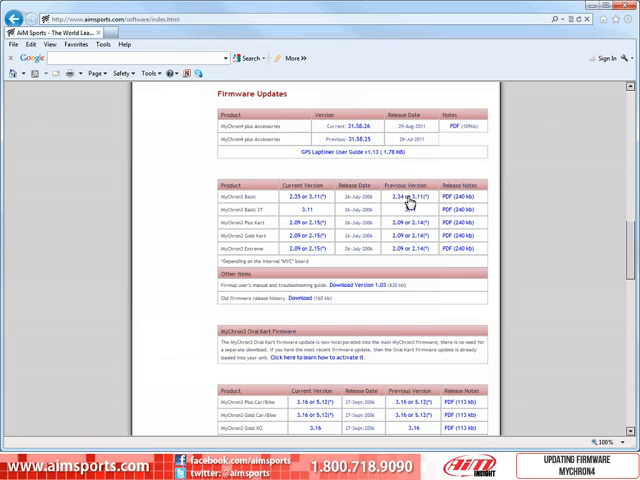
Download the current MyChron4 firmware 31.58.26 from the Firmware Updates table to the desktop
{"action": "left_click", "coordinate": [352, 127]}
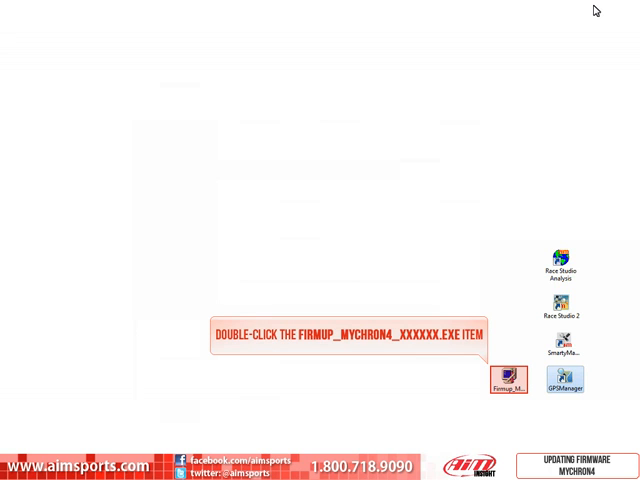
Launch the Firmup_MYCHRON4 updater from the desktop, bringing up the unverified-publisher warning
{"action": "double_click", "coordinate": [507, 383]}
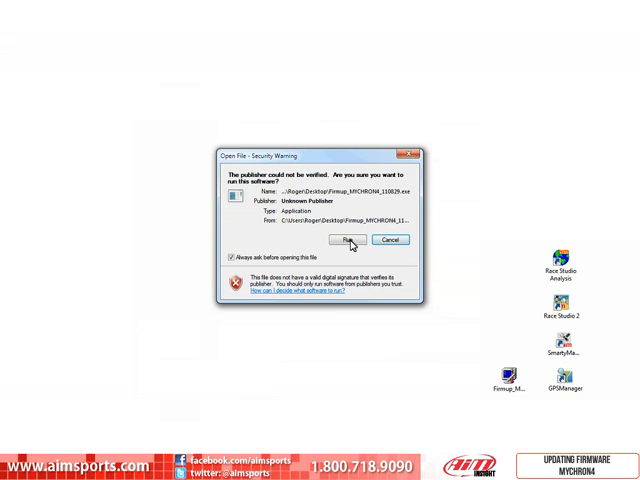
Allow the unverified updater to run and review the three DATAKEY update mode checkboxes in the Firmup window
{"action": "left_click", "coordinate": [349, 239]}
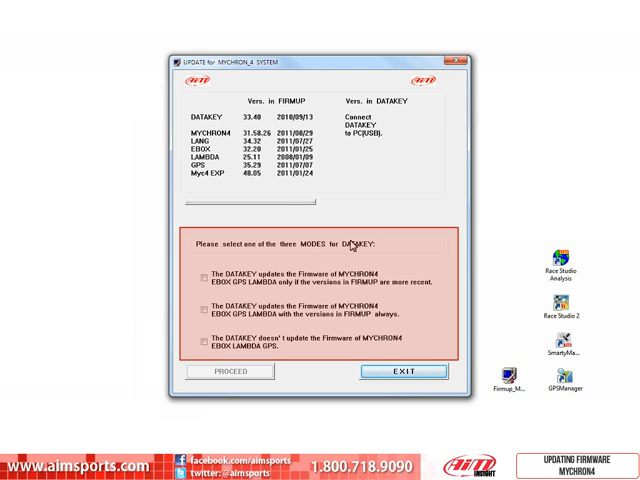
{"action": "left_click", "coordinate": [201, 278]}
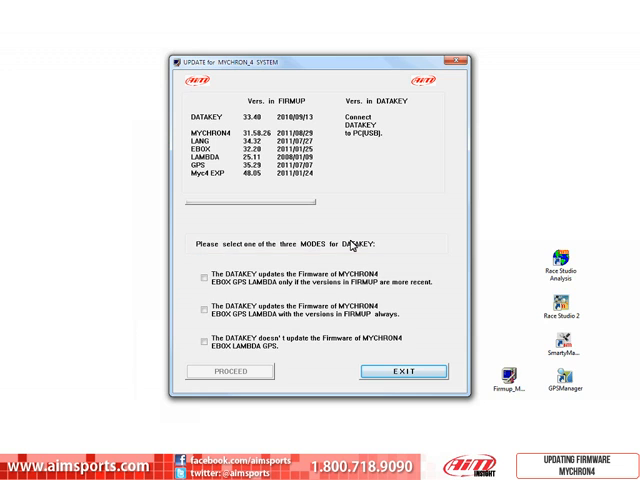
{"action": "left_click", "coordinate": [199, 311]}
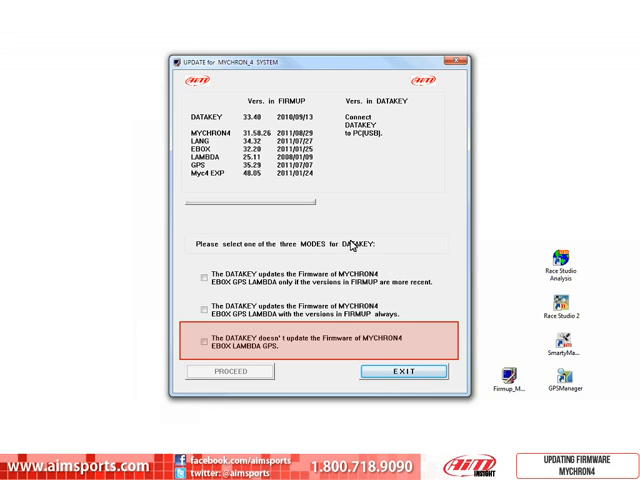
{"action": "left_click", "coordinate": [198, 282]}
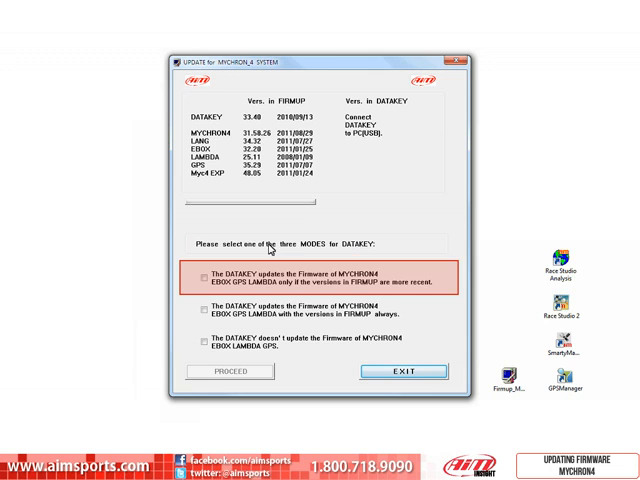
Choose the more-recent-versions-only mode, proceed, confirm erasing the DataKey, and acknowledge the successful update
{"action": "left_click", "coordinate": [198, 278]}
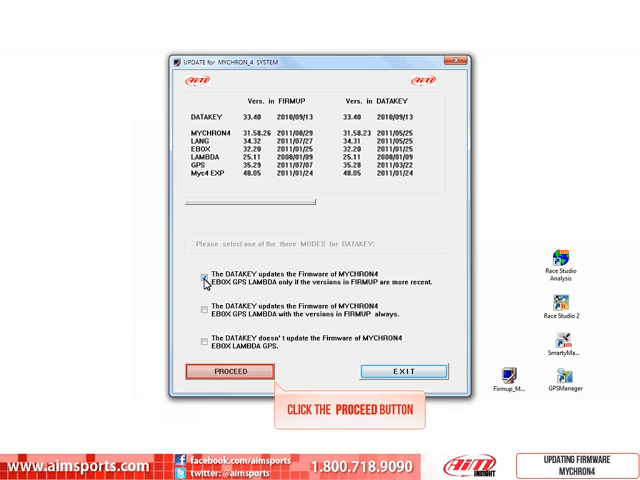
{"action": "left_click", "coordinate": [231, 371]}
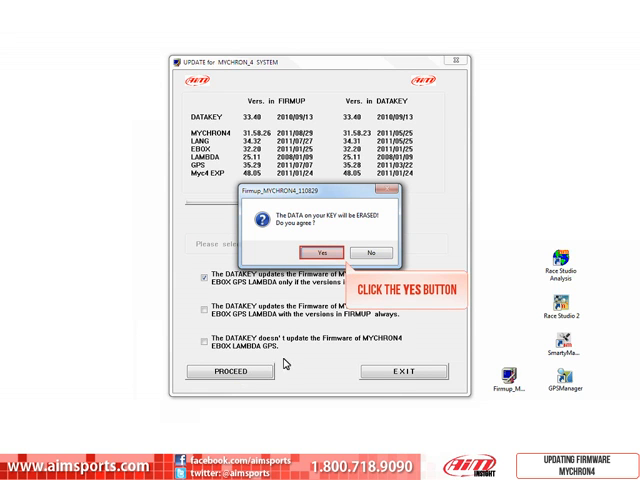
{"action": "left_click", "coordinate": [320, 252]}
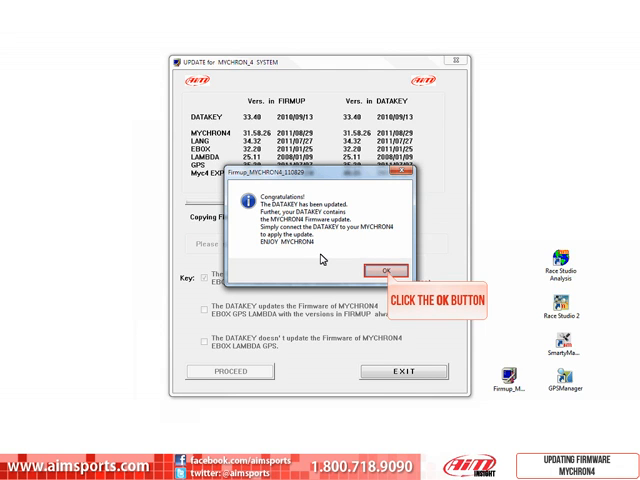
{"action": "left_click", "coordinate": [380, 269]}
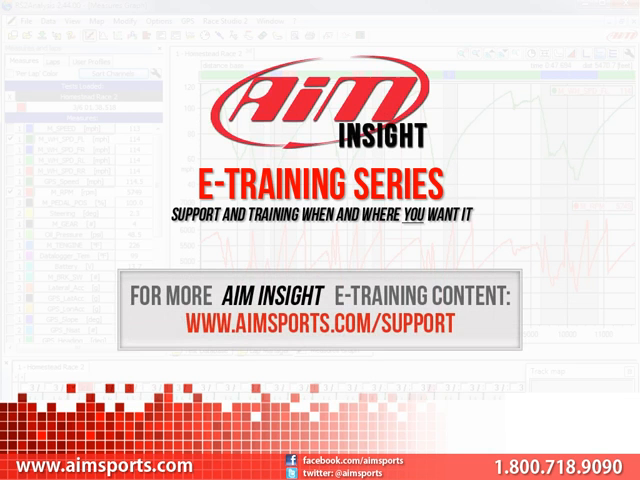